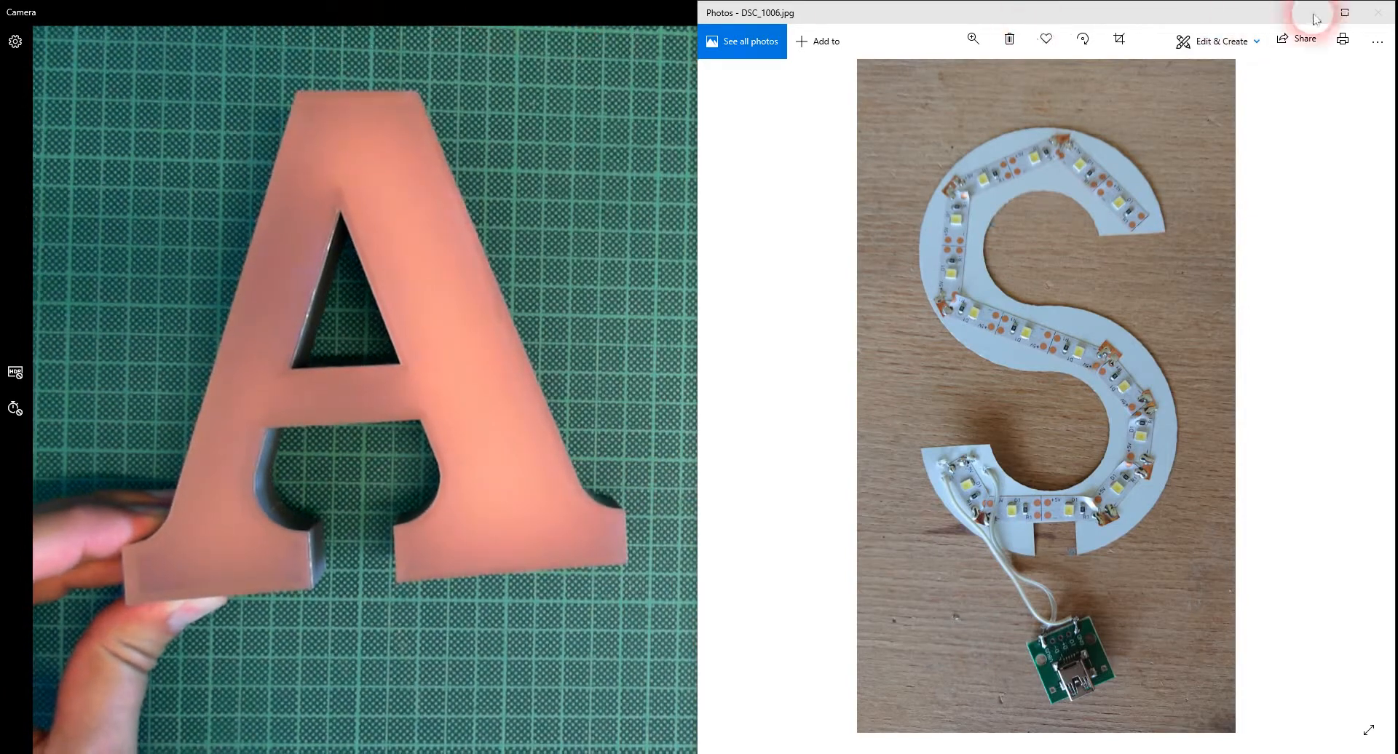
Step past the S board-back and purple-lit S photos to DSC_1018, the lit open casing
{"action": "left_click", "coordinate": [1345, 11]}
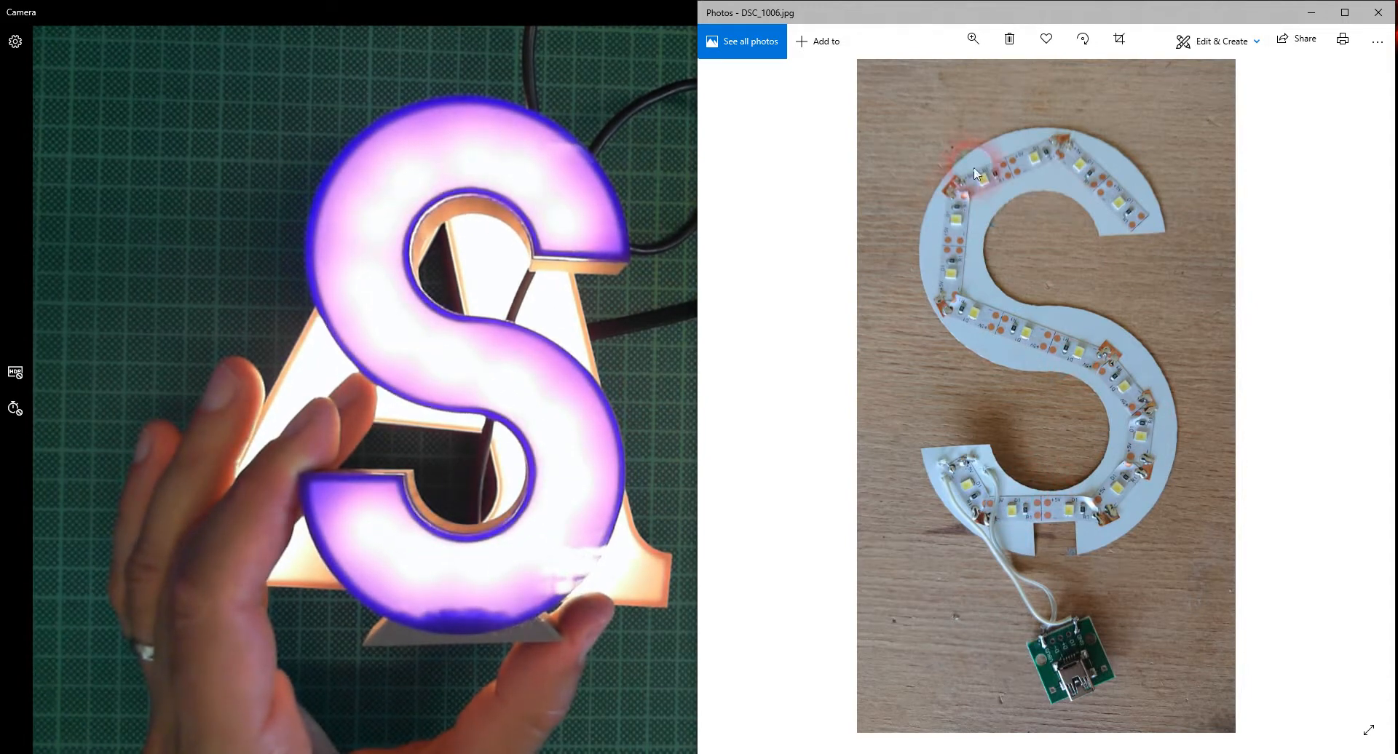
{"action": "mouse_move", "coordinate": [925, 286]}
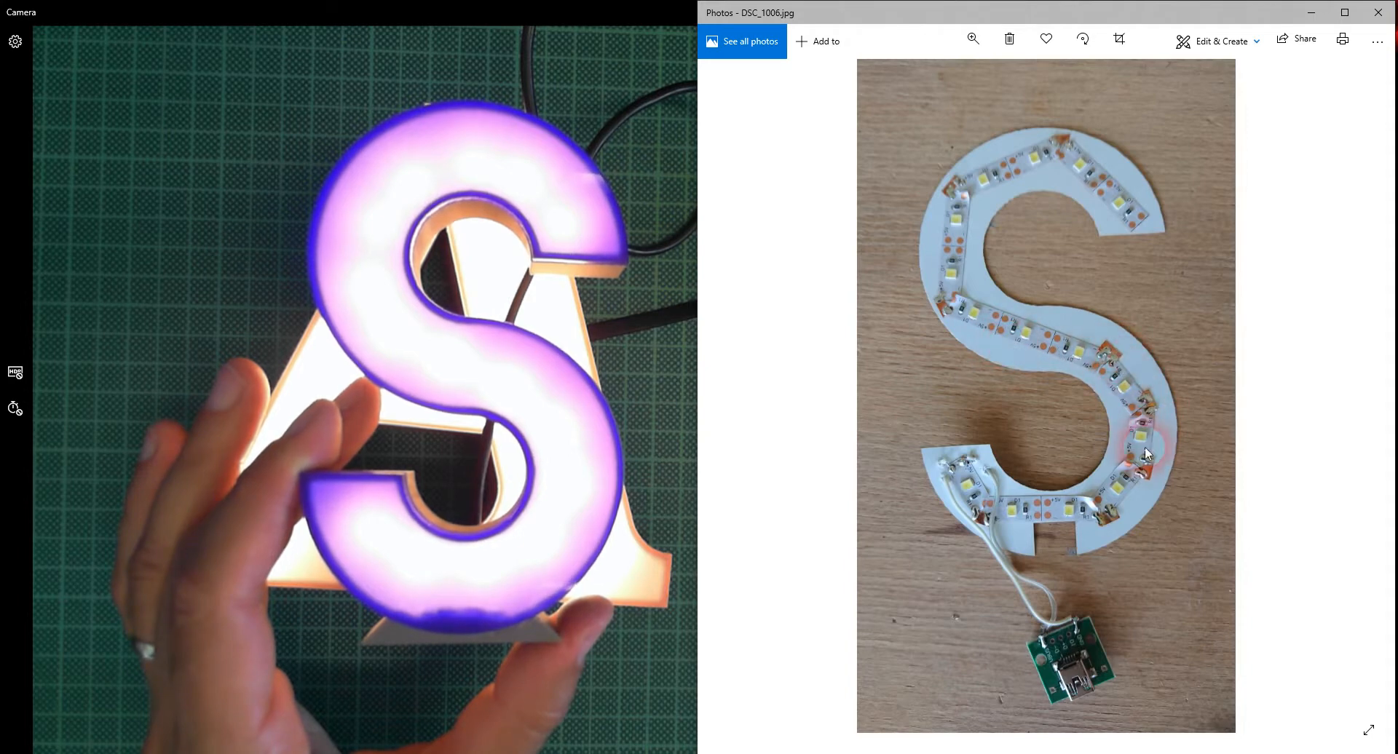
{"action": "mouse_move", "coordinate": [972, 343]}
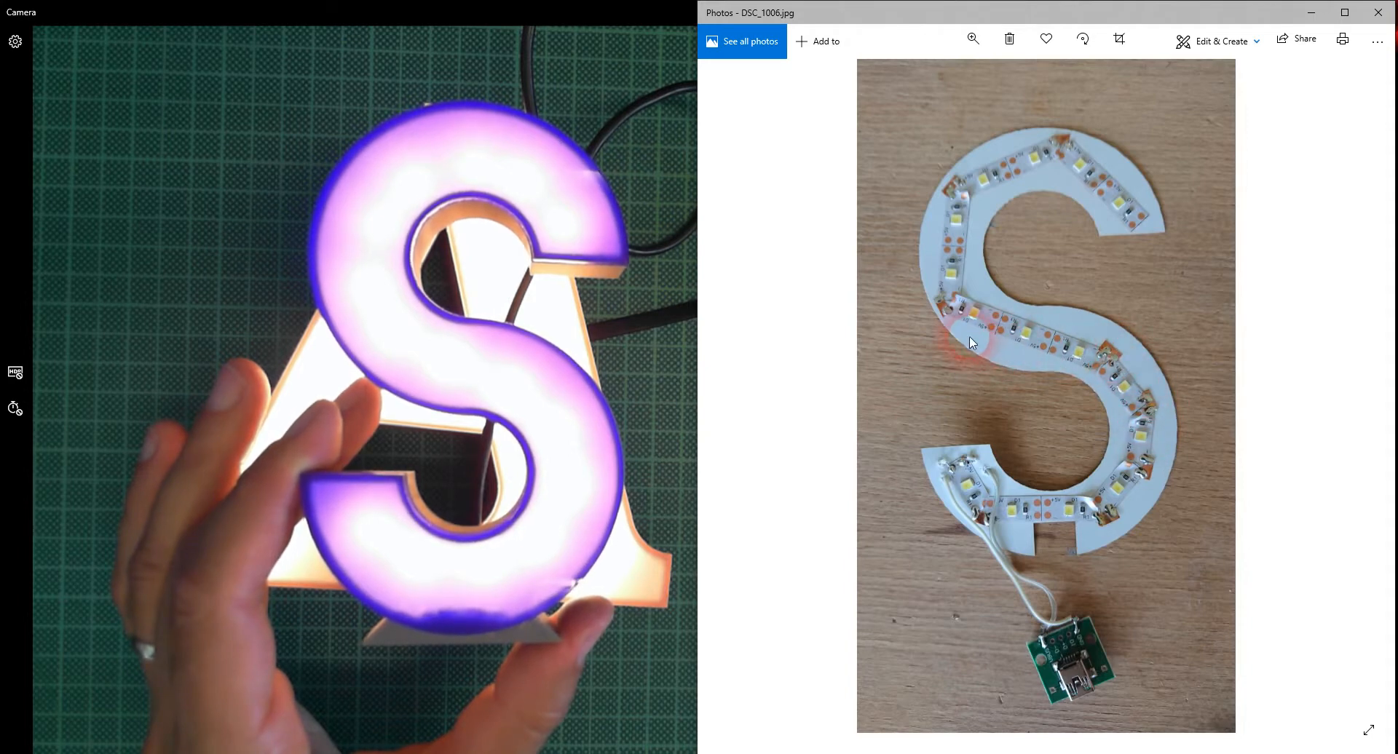
{"action": "mouse_move", "coordinate": [985, 167]}
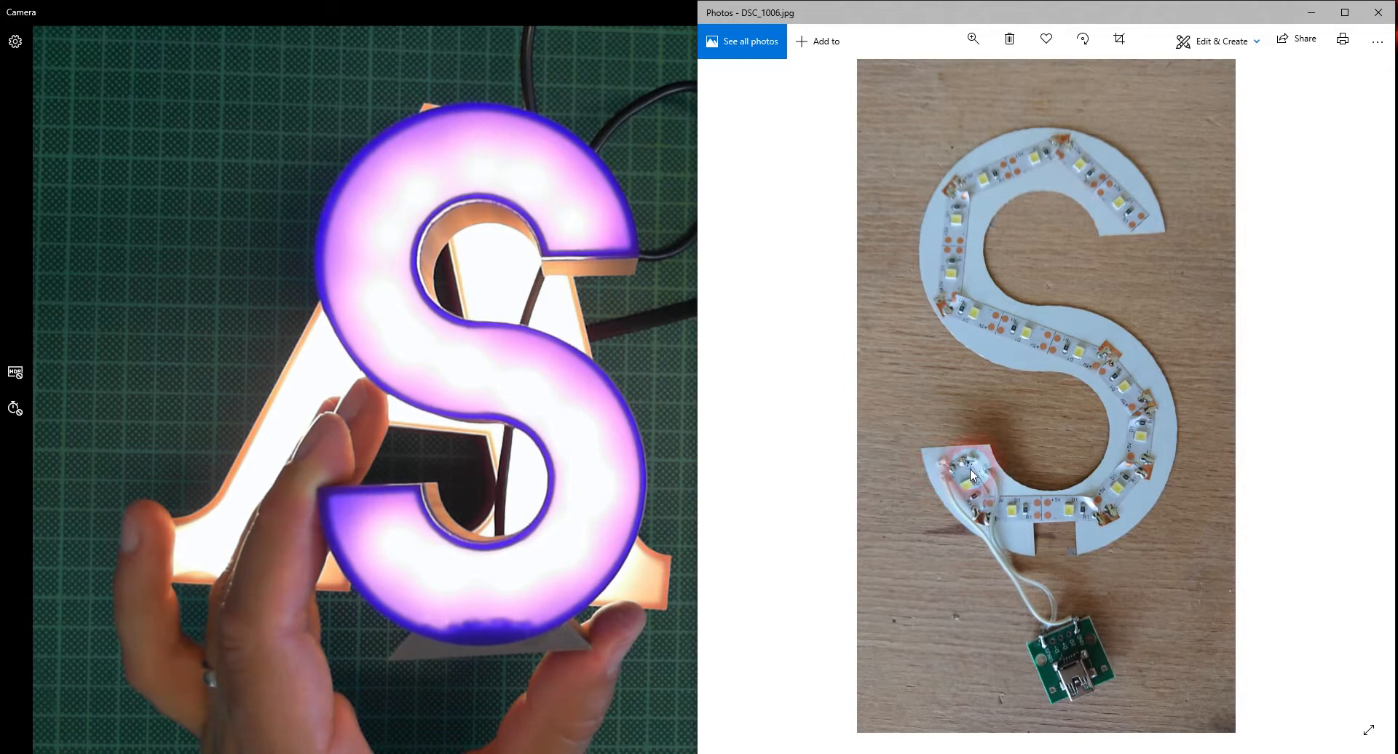
{"action": "mouse_move", "coordinate": [1359, 397]}
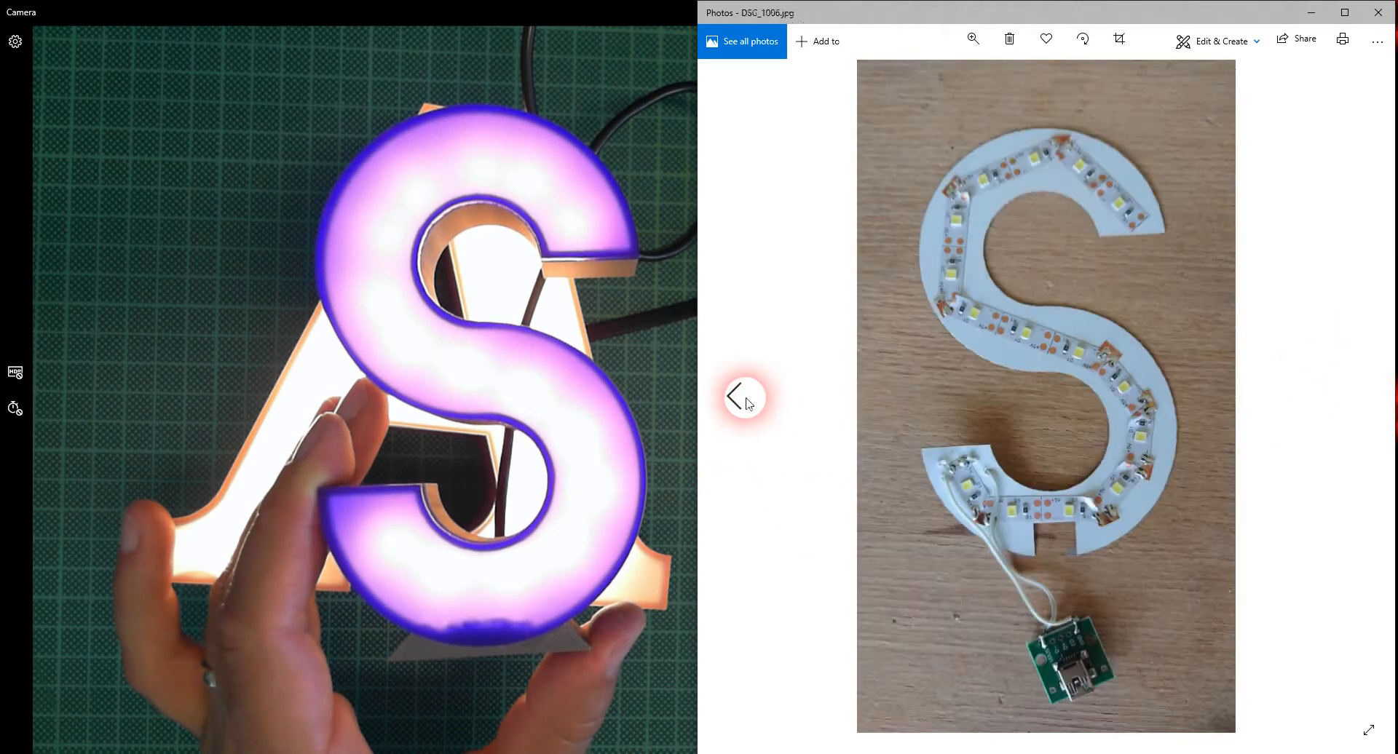
{"action": "left_click", "coordinate": [744, 397]}
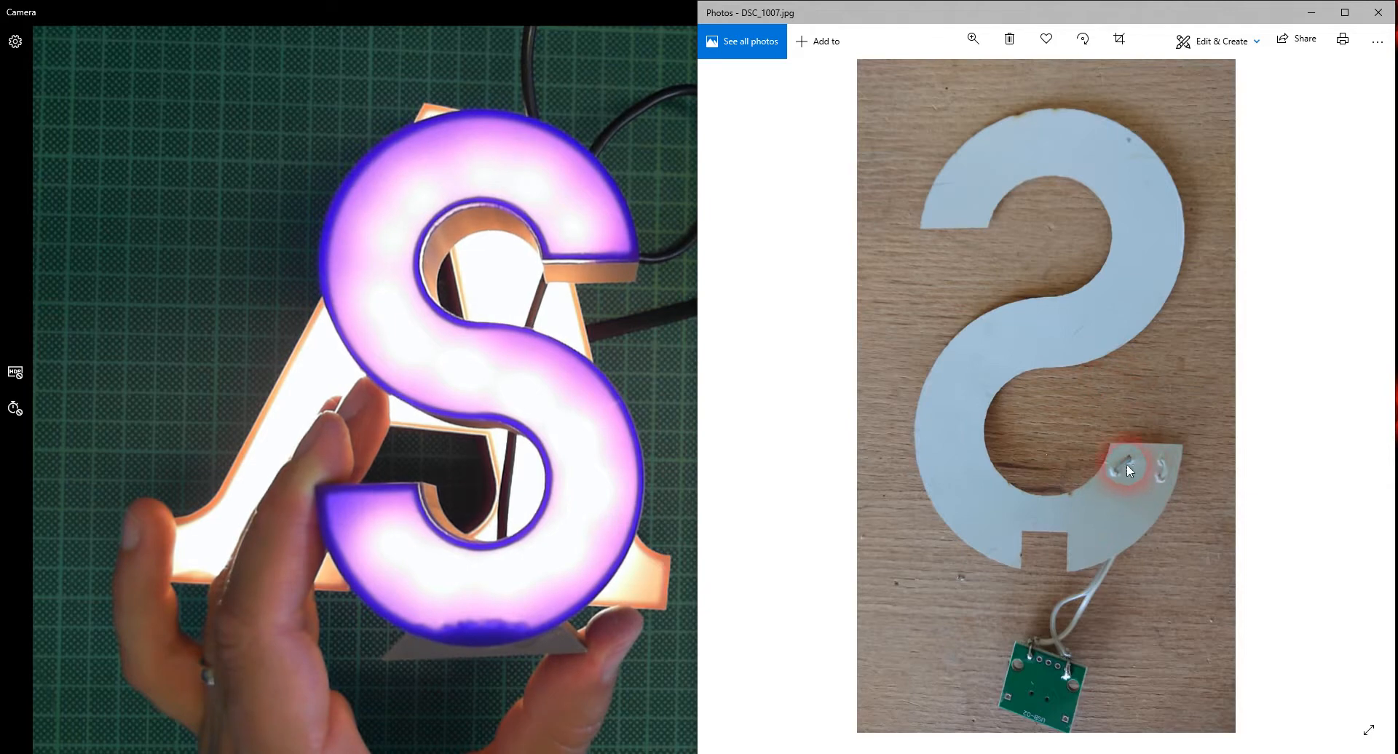
{"action": "left_click", "coordinate": [734, 393]}
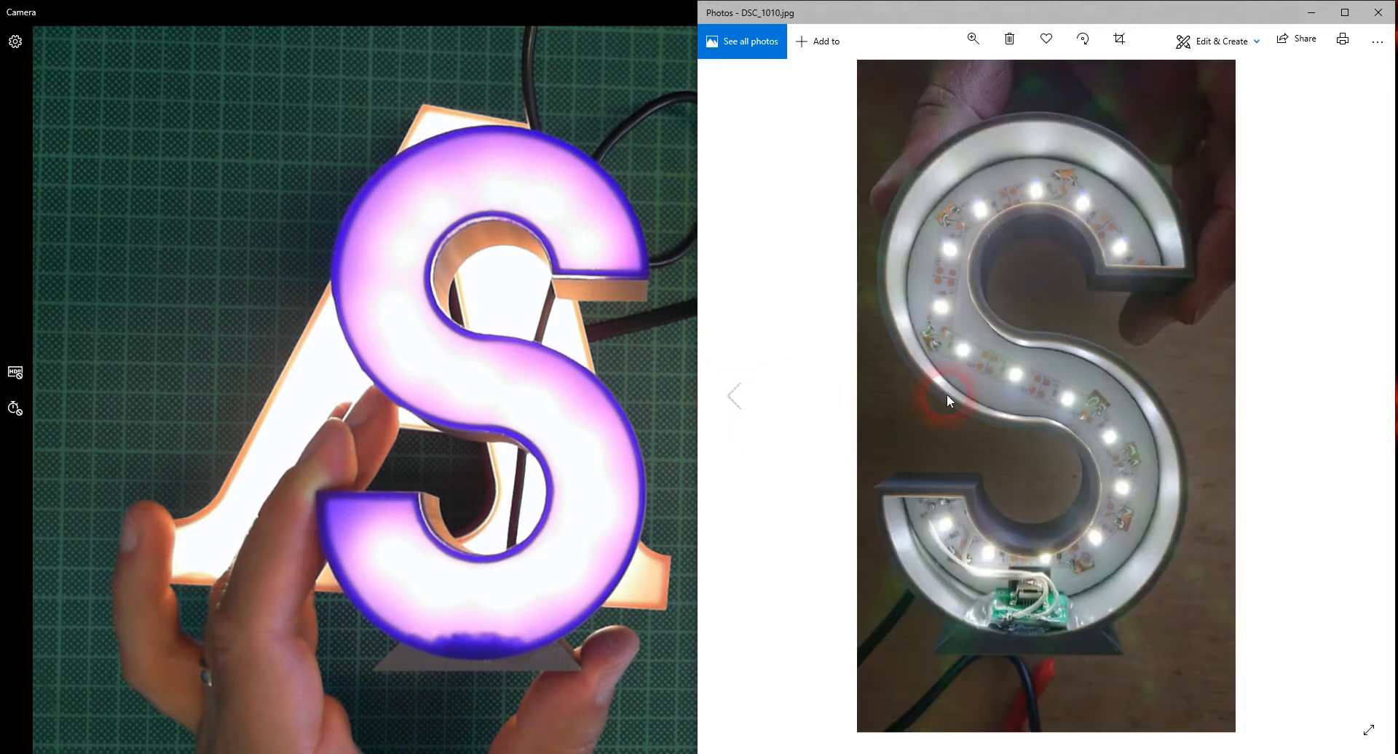
{"action": "mouse_move", "coordinate": [1084, 322]}
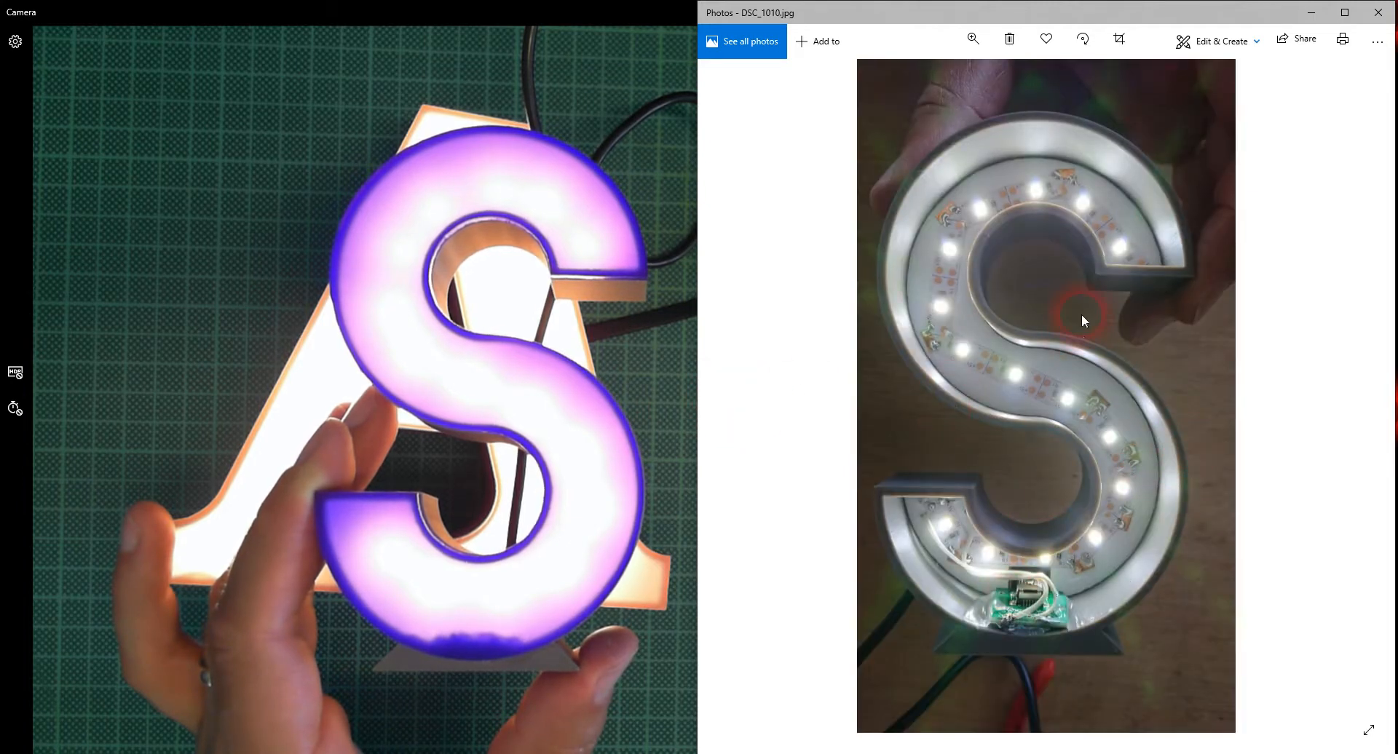
{"action": "left_click", "coordinate": [734, 389]}
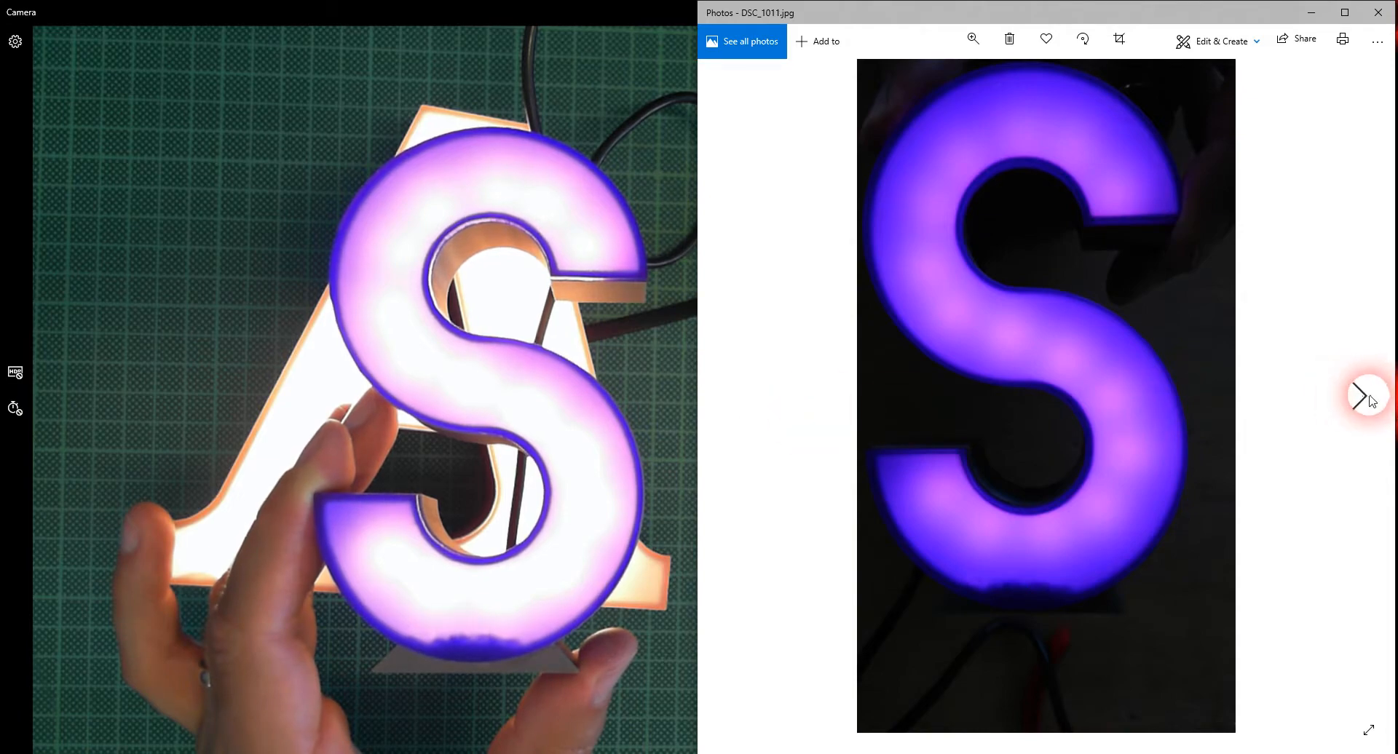
{"action": "left_click", "coordinate": [1356, 397]}
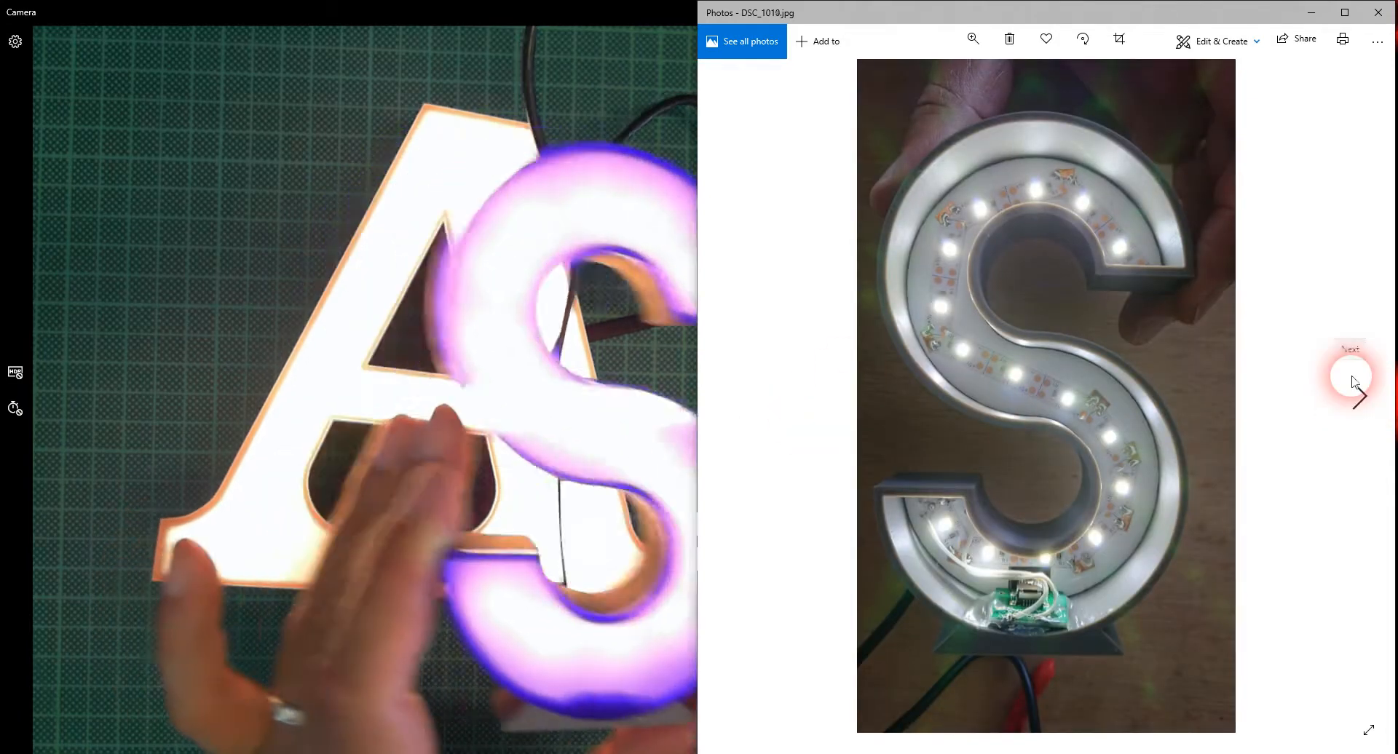